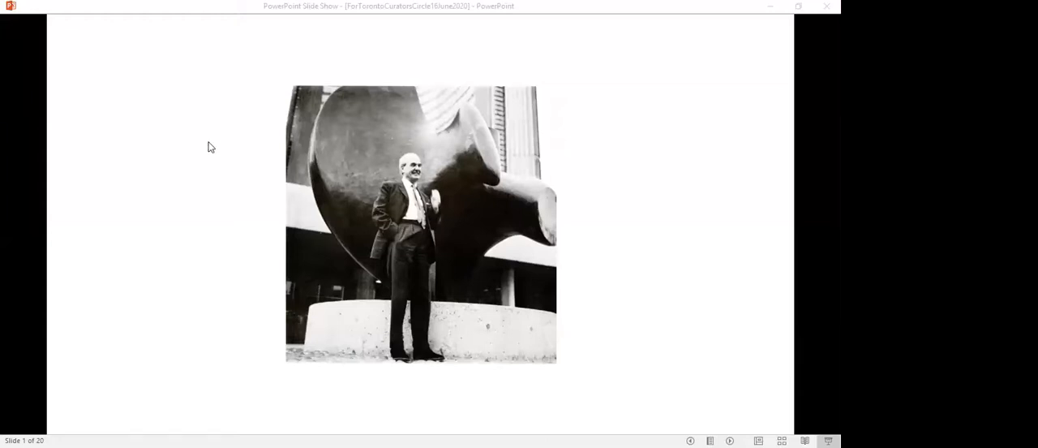
mouse_move(216, 81)
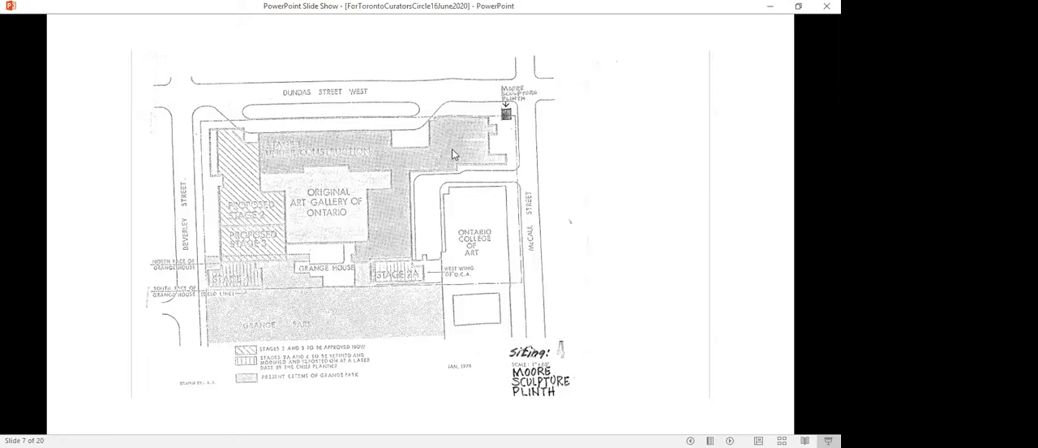
mouse_move(354, 164)
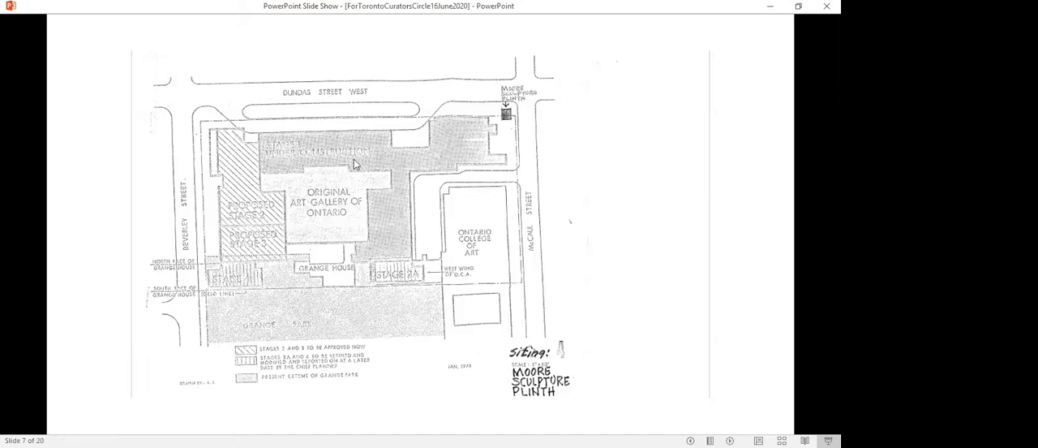
mouse_move(412, 162)
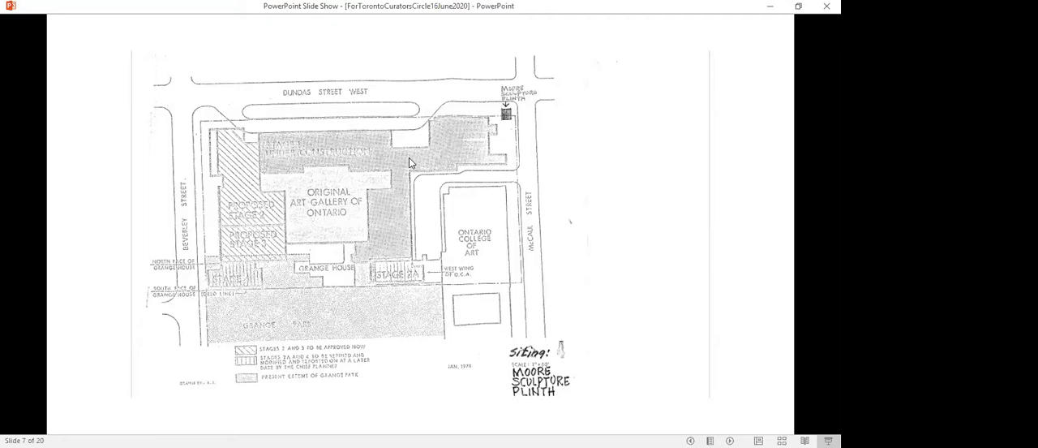
mouse_move(383, 247)
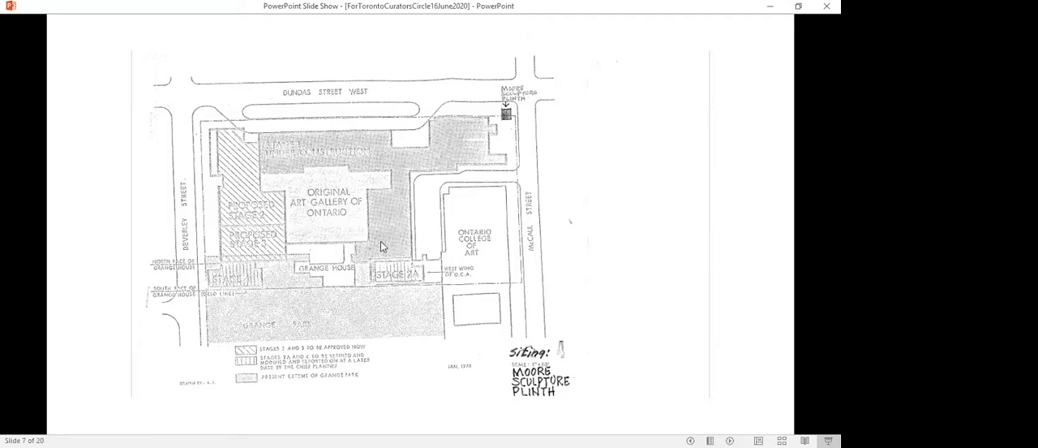
mouse_move(401, 168)
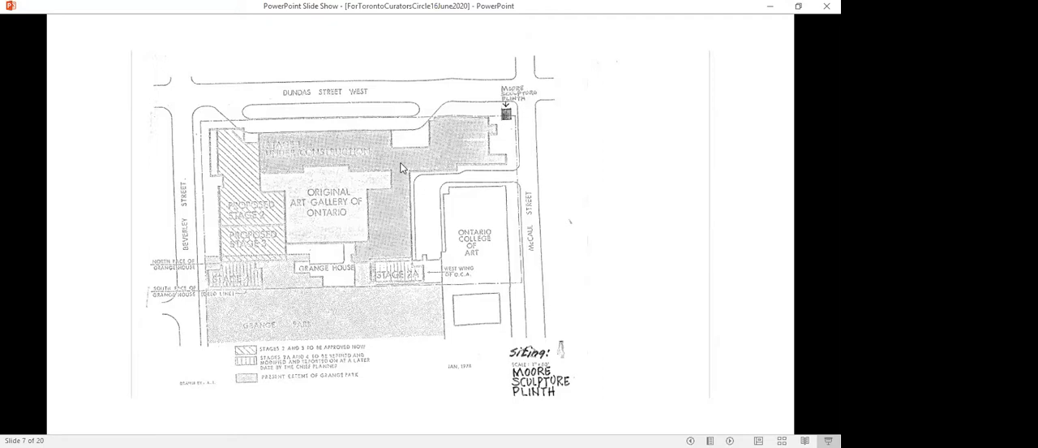
mouse_move(269, 156)
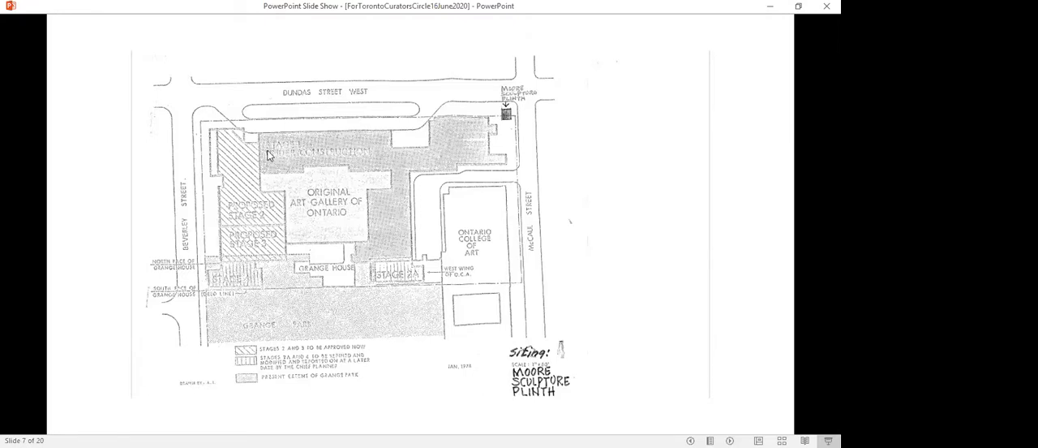
mouse_move(454, 148)
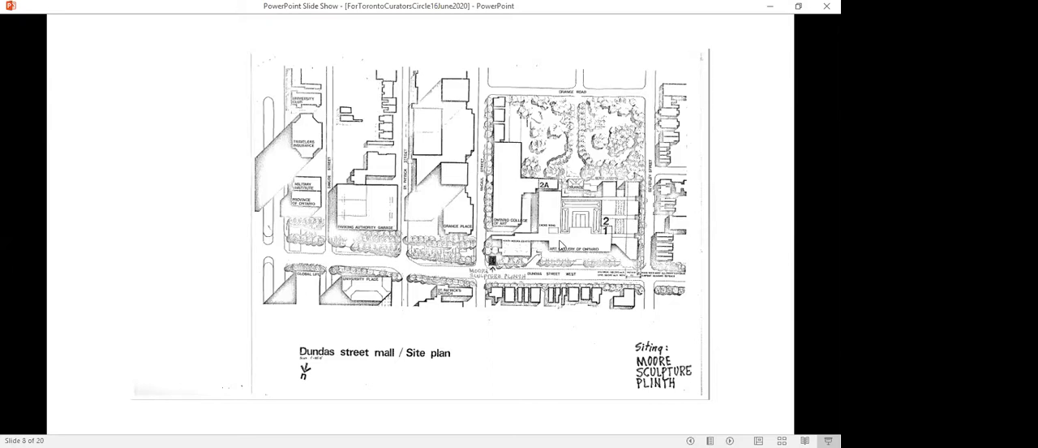
mouse_move(309, 266)
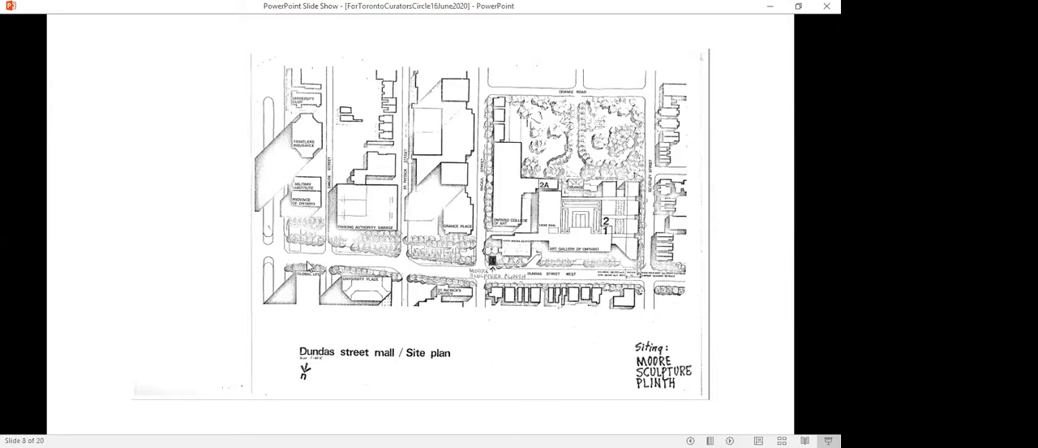
mouse_move(520, 260)
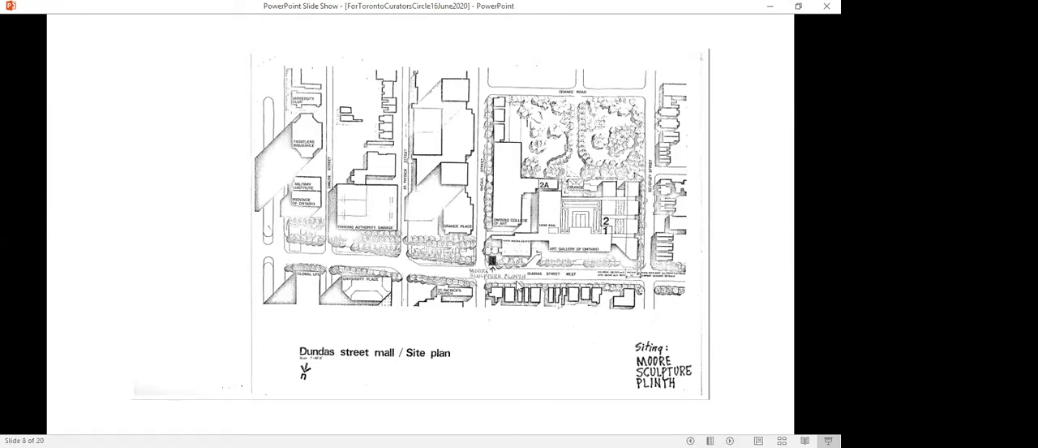
mouse_move(688, 296)
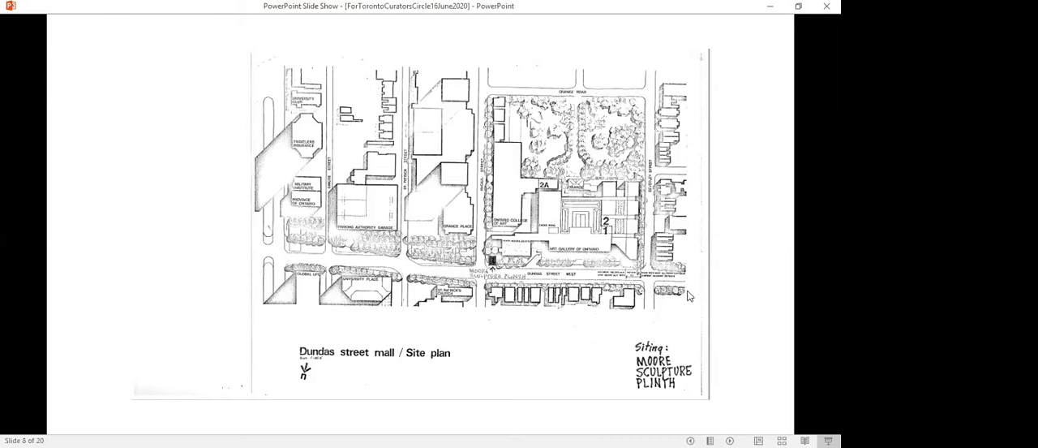
mouse_move(688, 295)
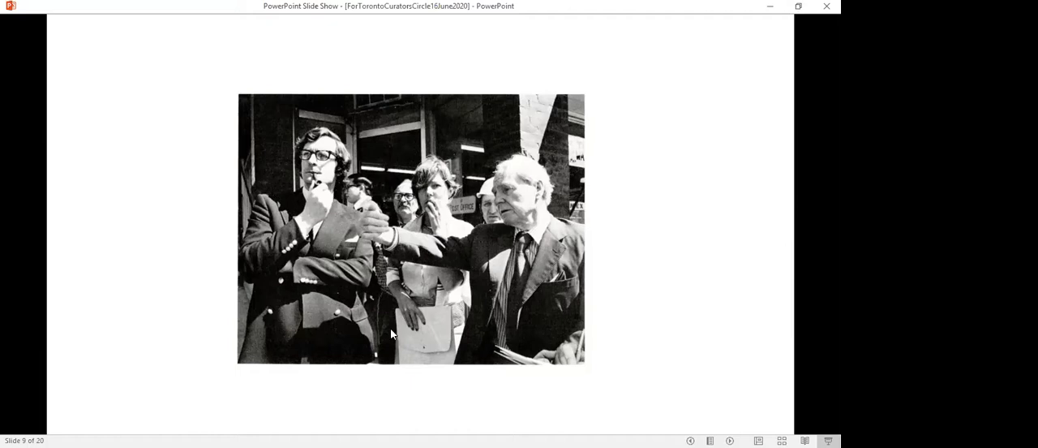
mouse_move(500, 185)
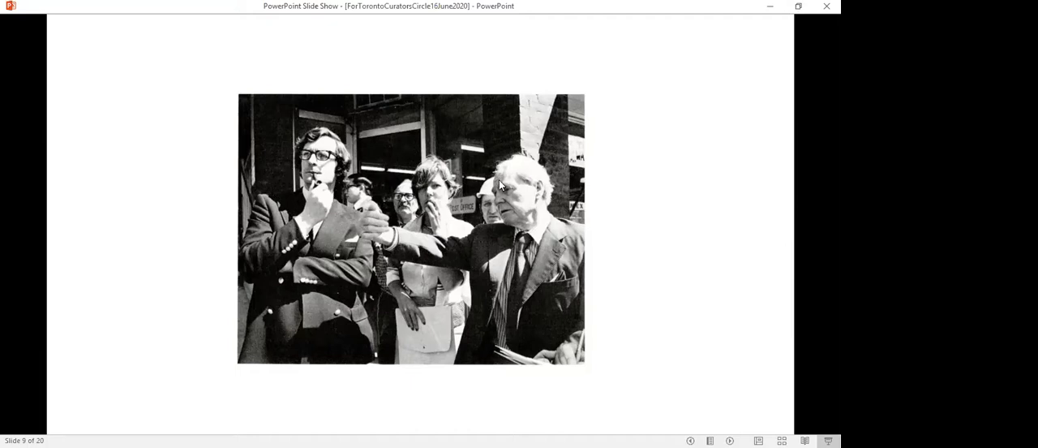
mouse_move(688, 215)
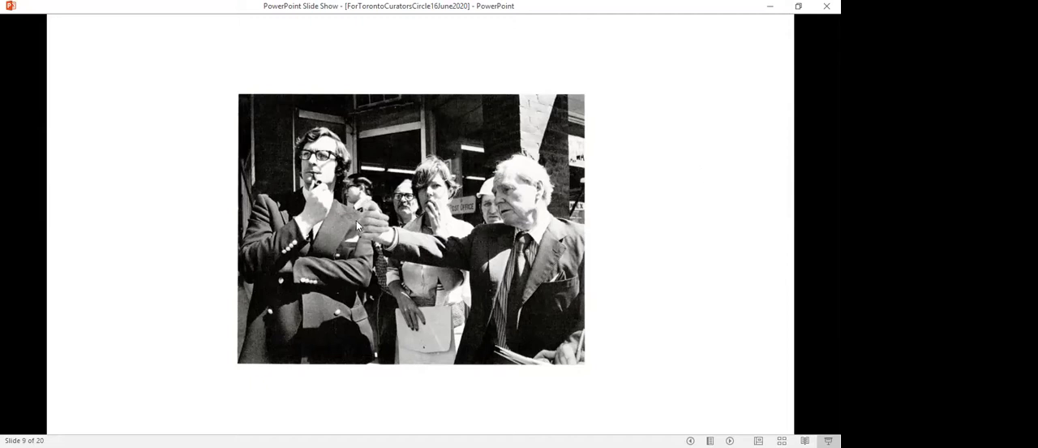
mouse_move(603, 235)
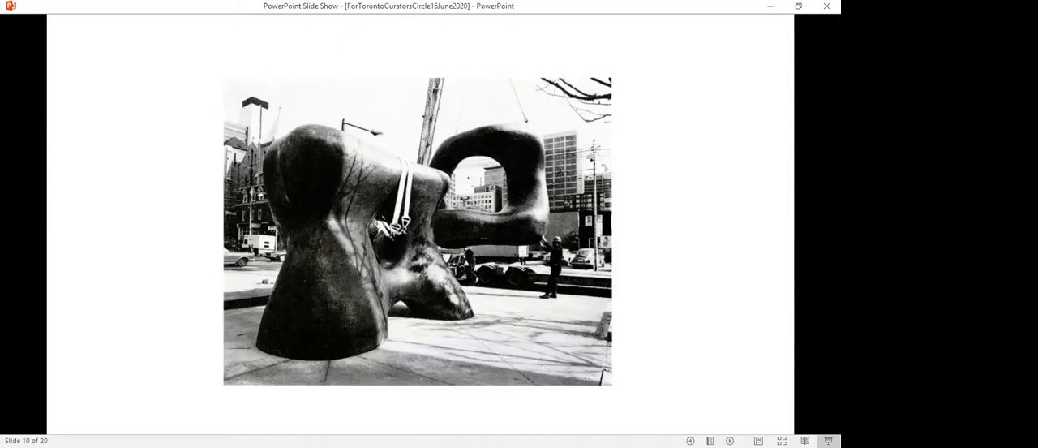
mouse_move(555, 311)
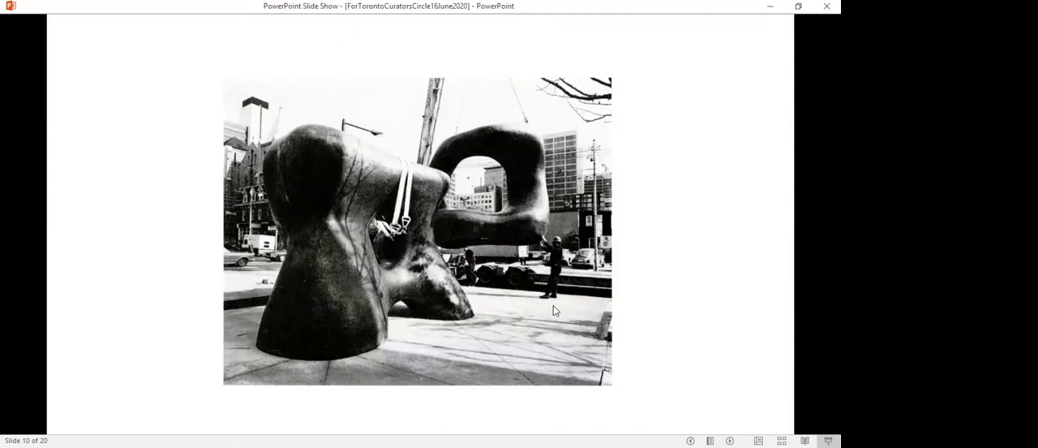
mouse_move(642, 273)
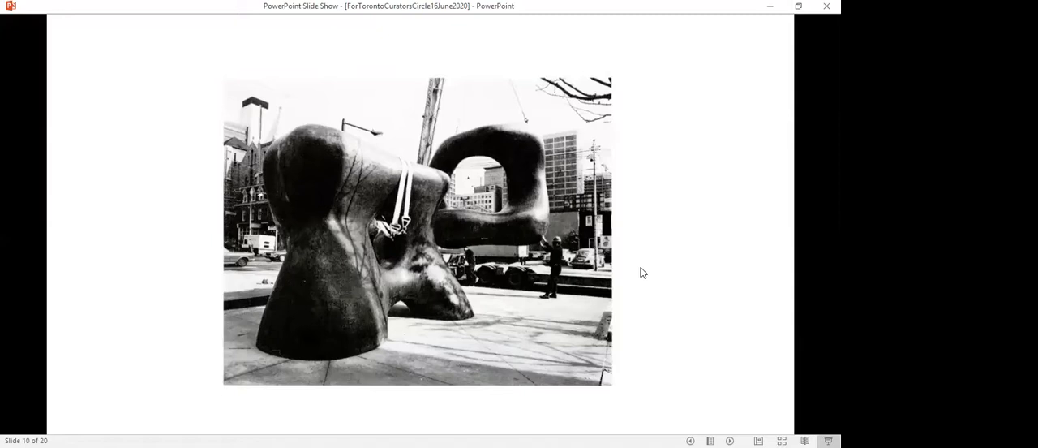
mouse_move(688, 211)
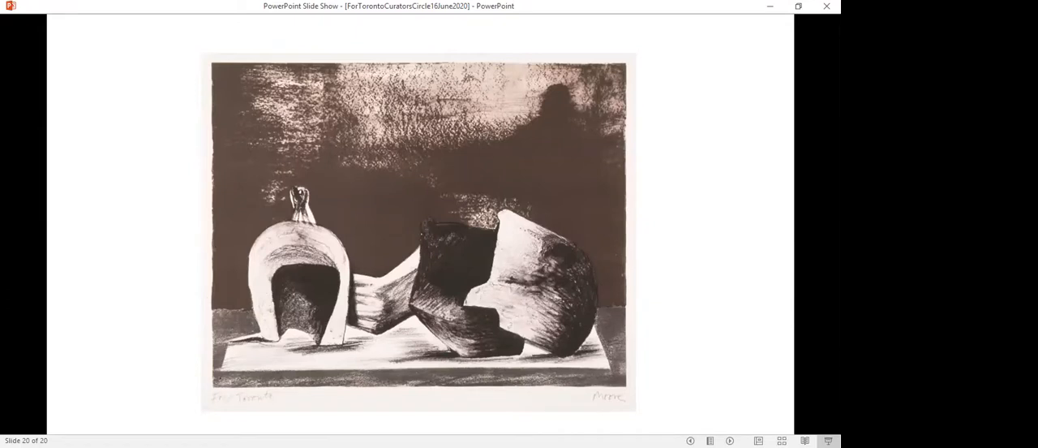
mouse_move(337, 188)
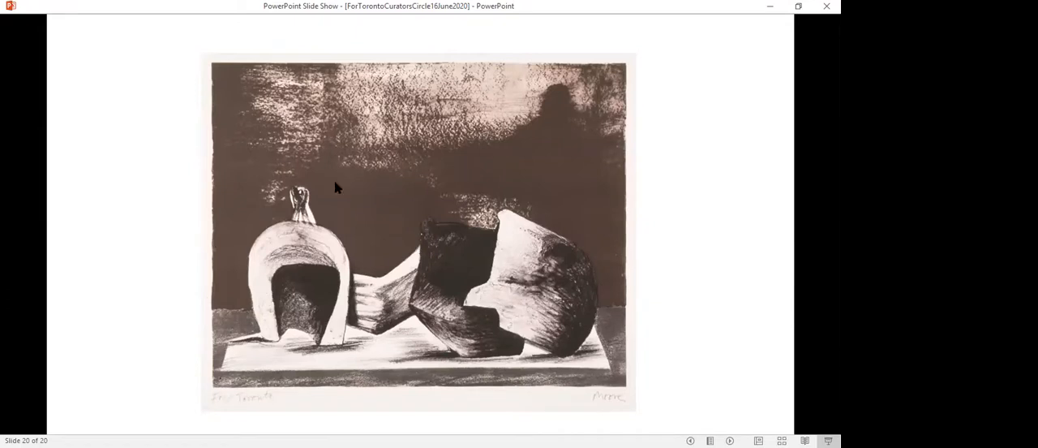
mouse_move(524, 46)
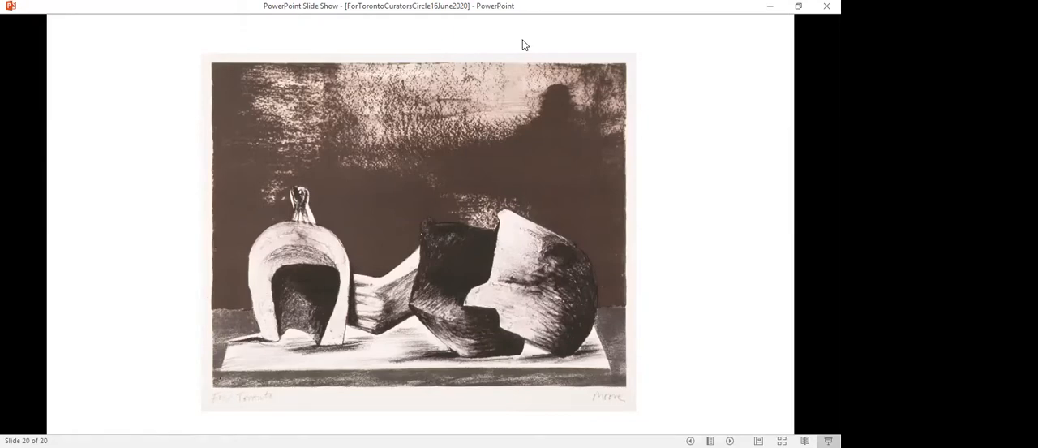